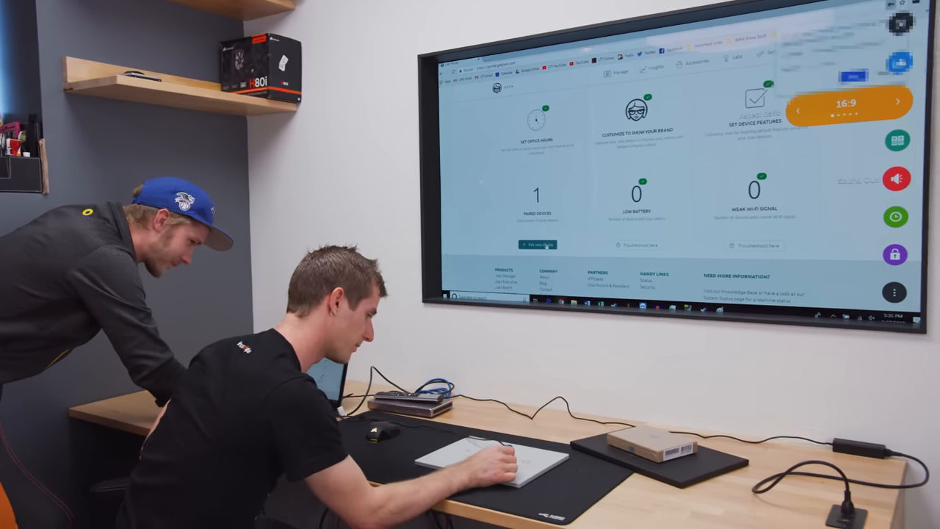
Leave the Joan device dashboard and switch to the Google Calendar tab in month view
left_click(535, 241)
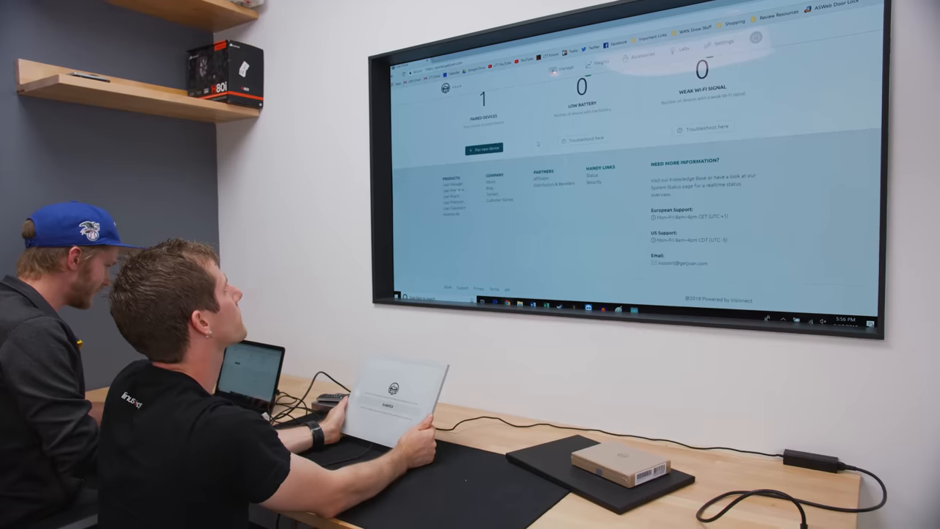
left_click(485, 145)
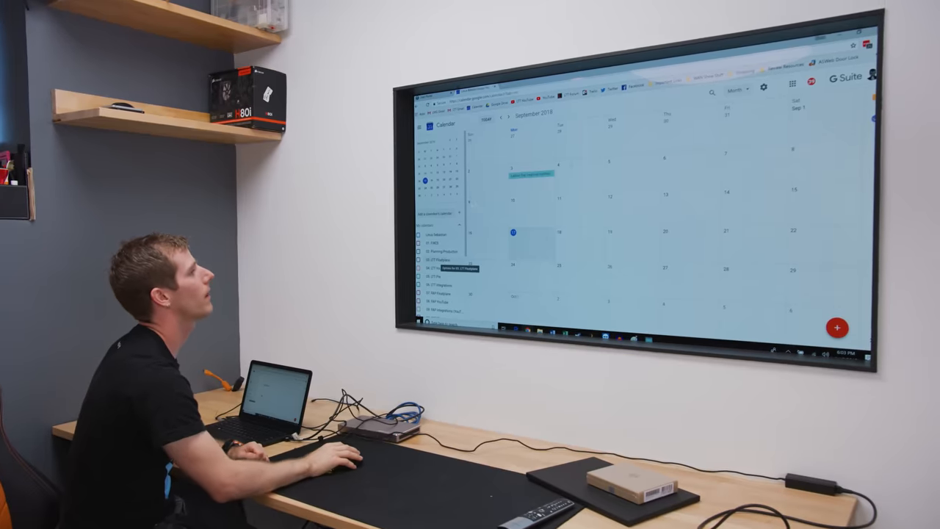
Save 'OoO - time to go home' and 'Tuesday morning Colton firing' events on September 18, 2018 in the Linus office calendar
left_click(517, 235)
type("OoO - time to go home")
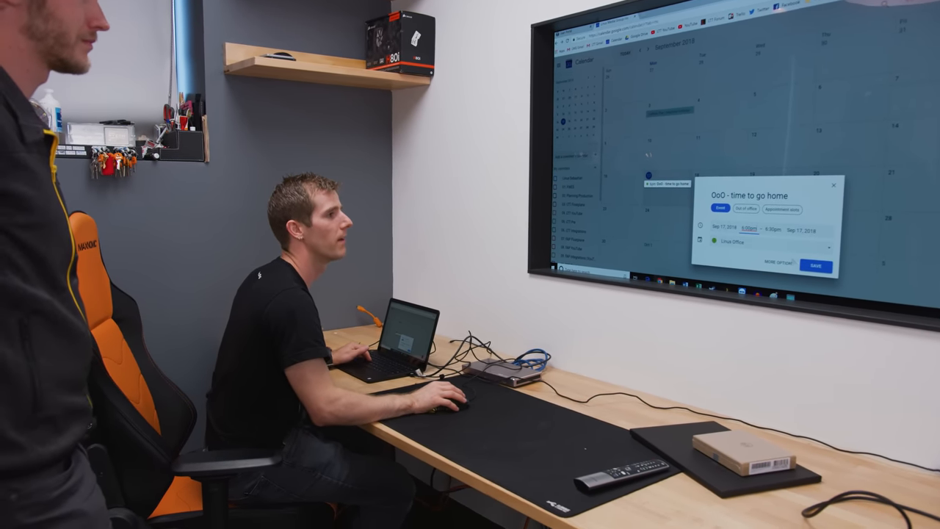
left_click(811, 261)
type("Tuesday morning Colton firing")
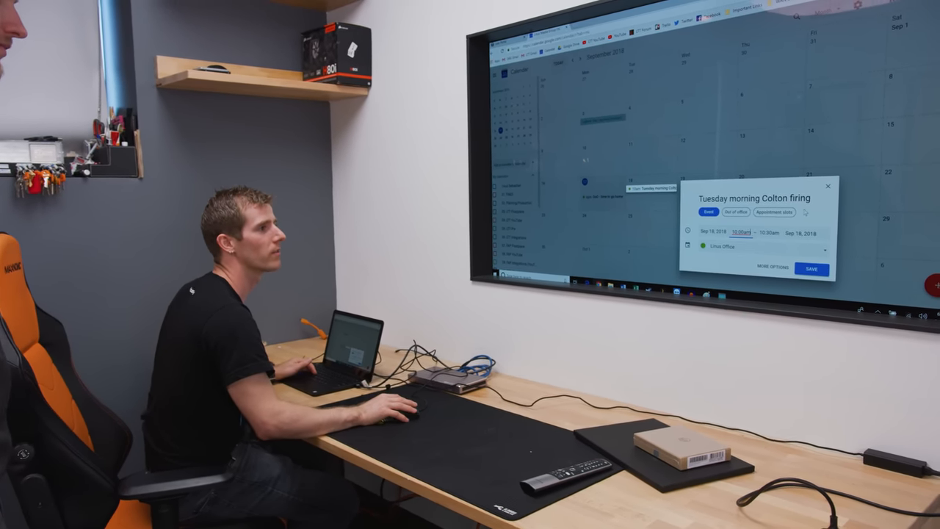
left_click(811, 268)
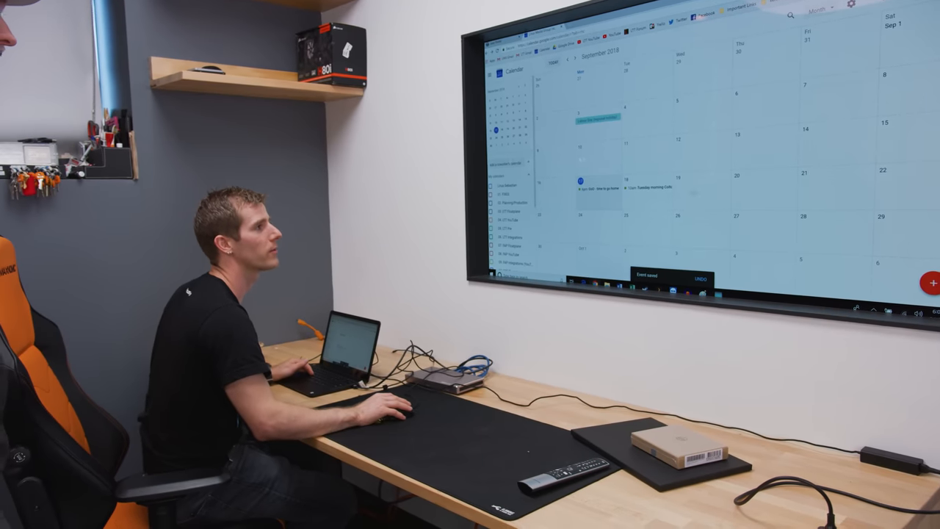